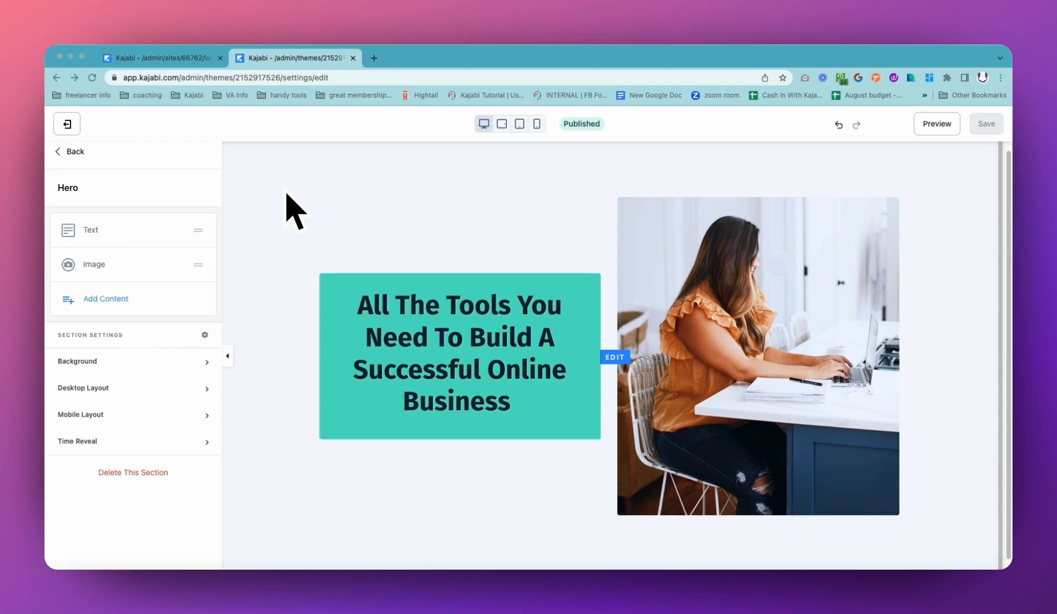
mouse_move(480, 191)
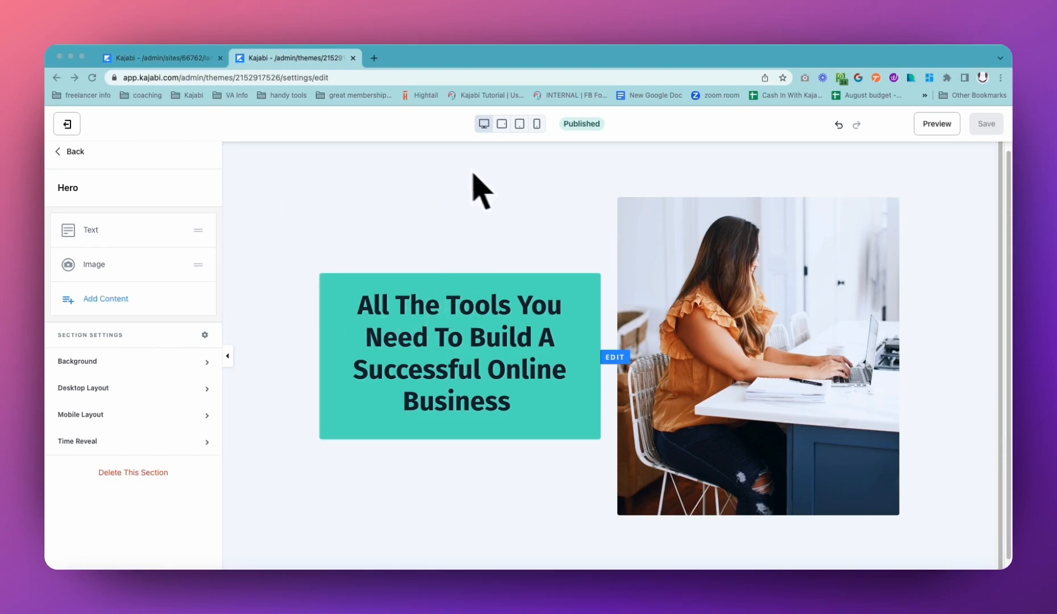
mouse_move(496, 199)
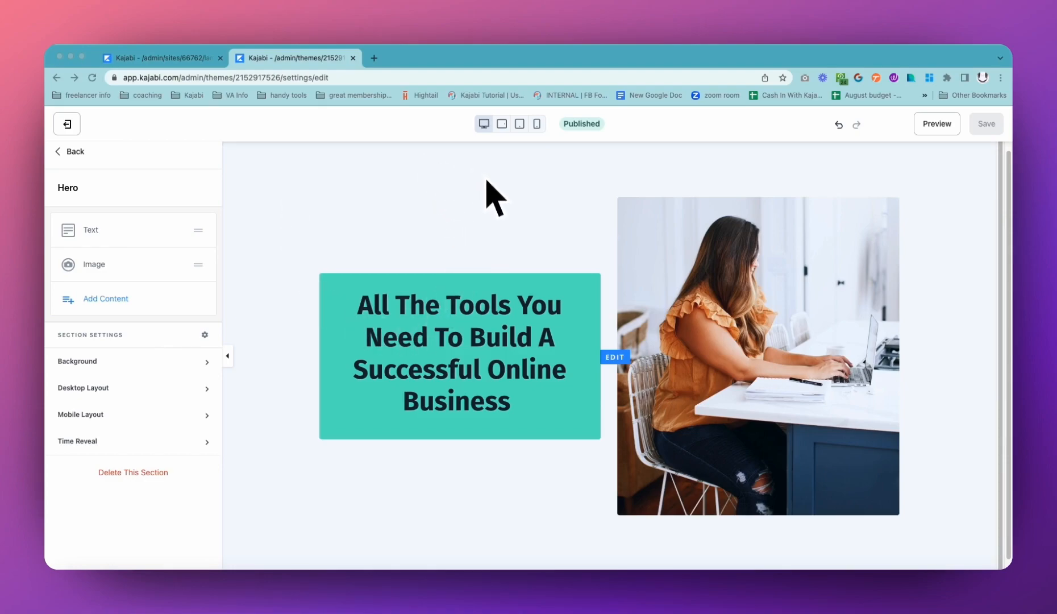
mouse_move(314, 320)
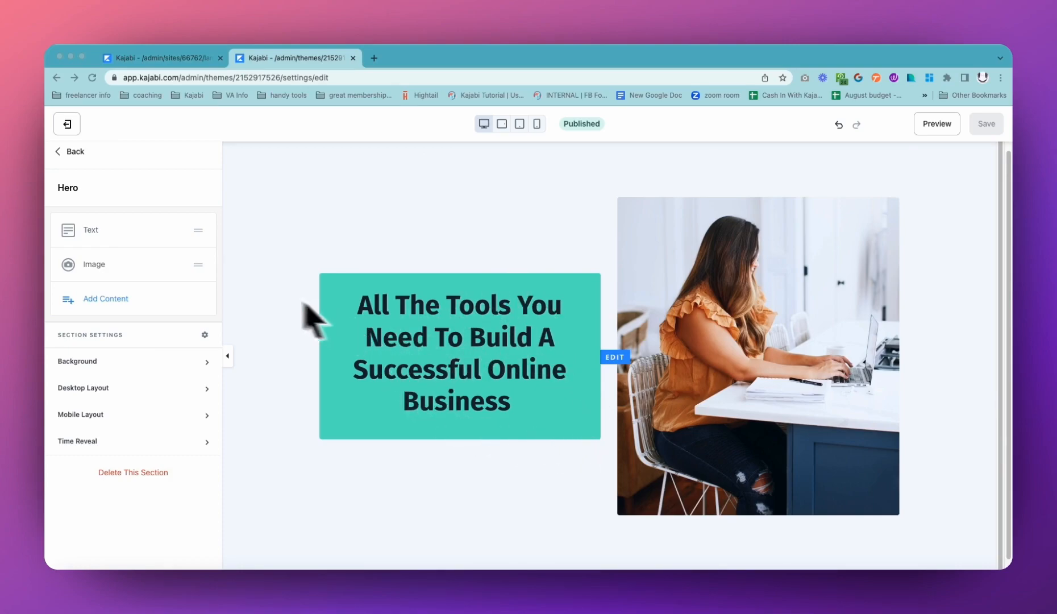
mouse_move(369, 484)
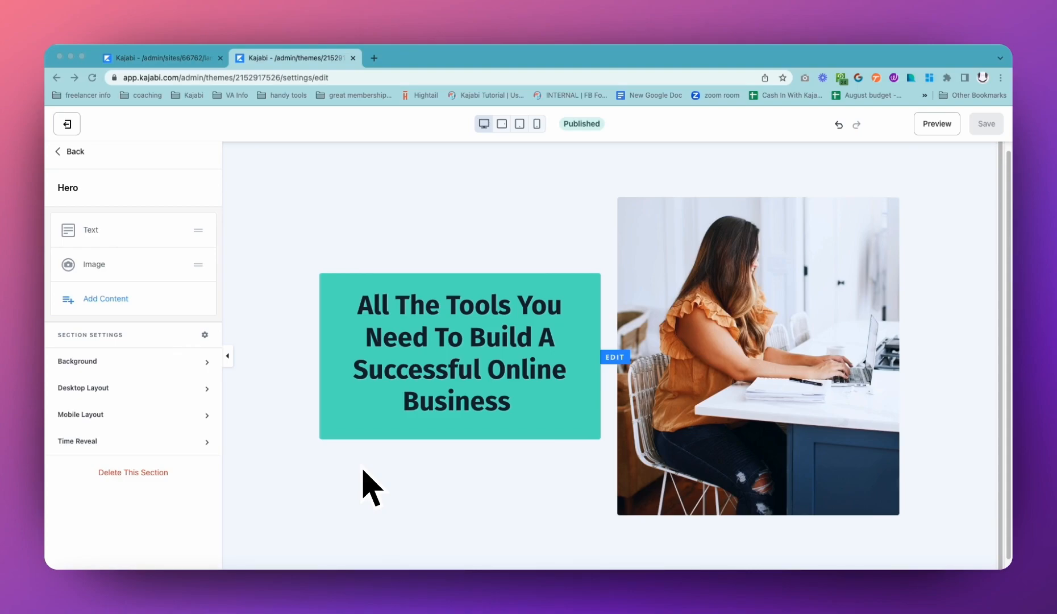
mouse_move(162, 333)
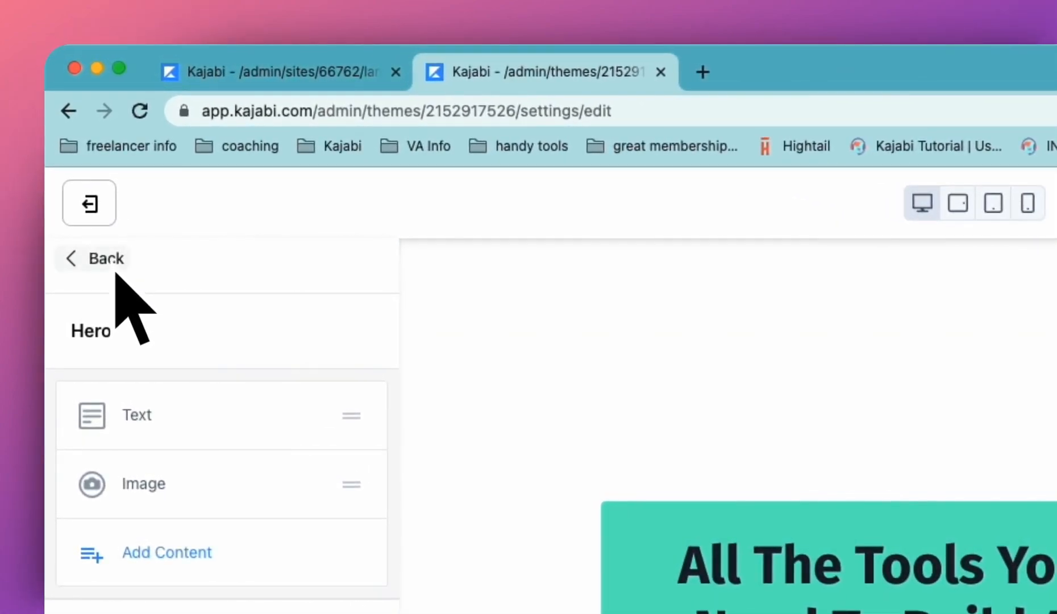
Step: Return to the section list and open the section library under the Hero to preview templates
click(101, 259)
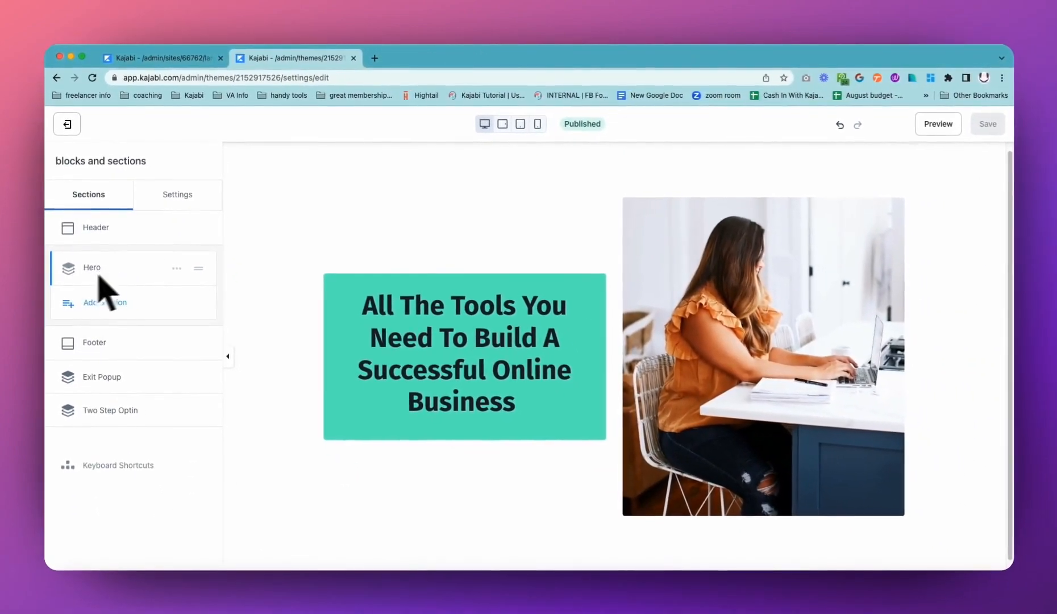
mouse_move(92, 267)
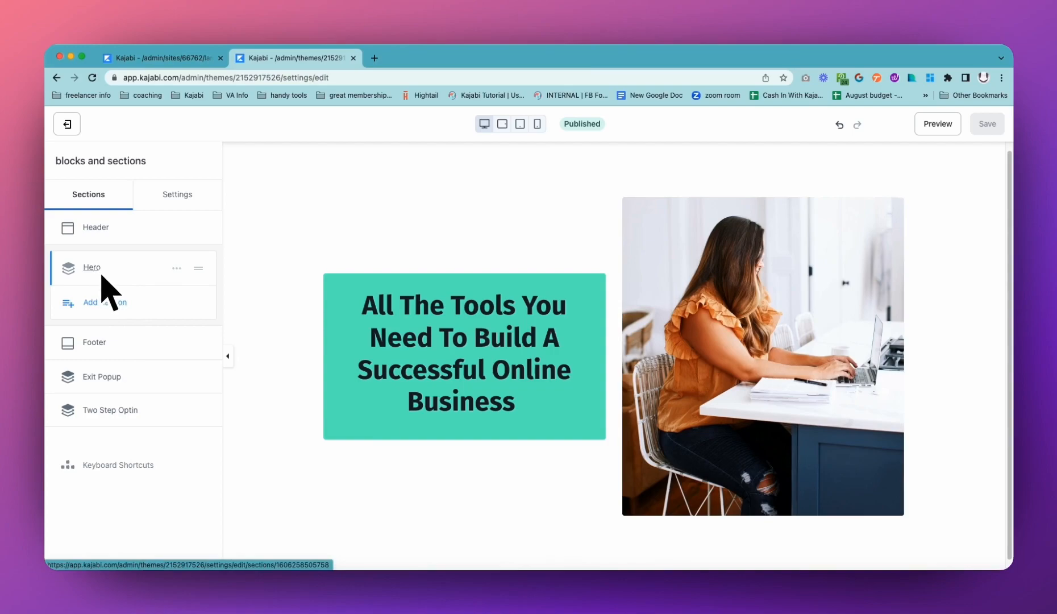
click(91, 267)
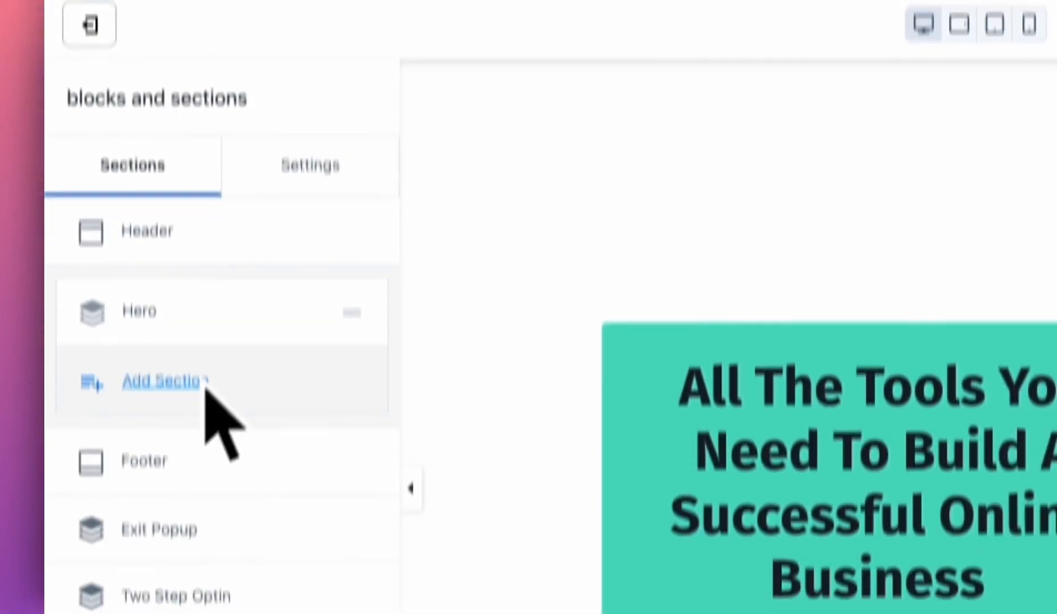
click(165, 381)
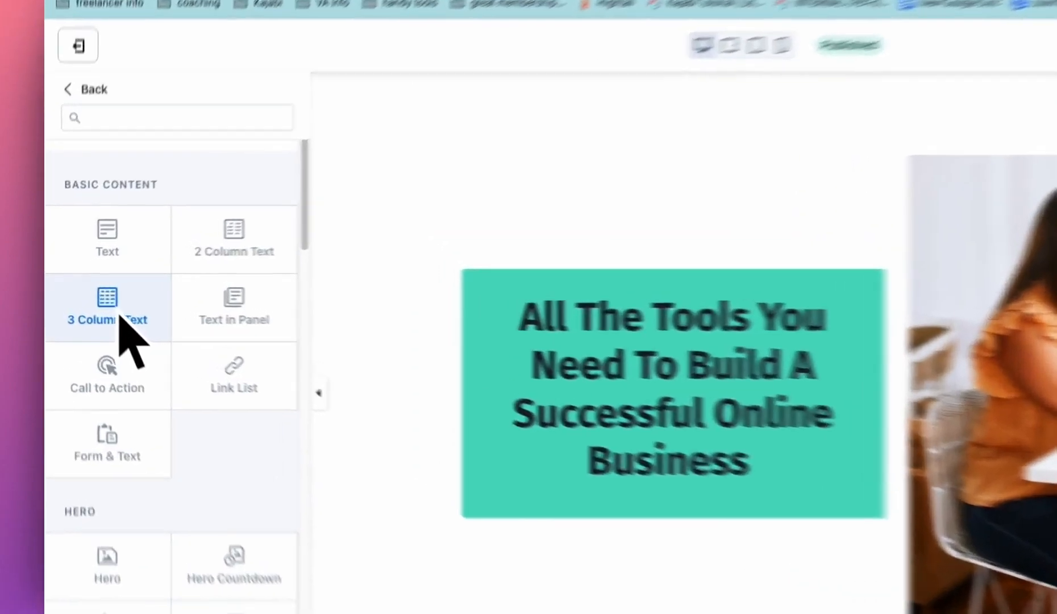
click(106, 307)
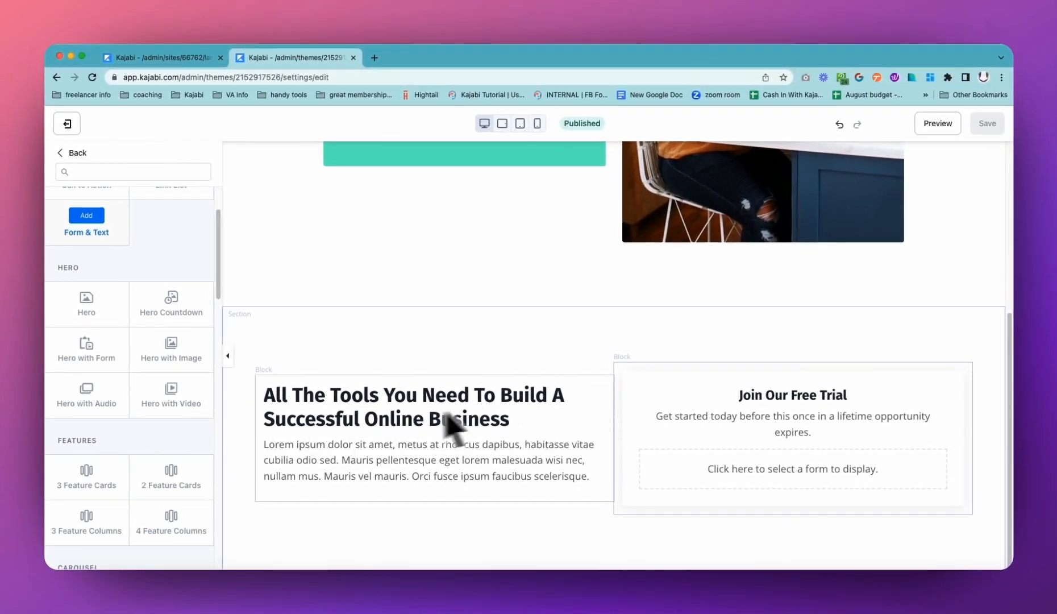
mouse_move(532, 459)
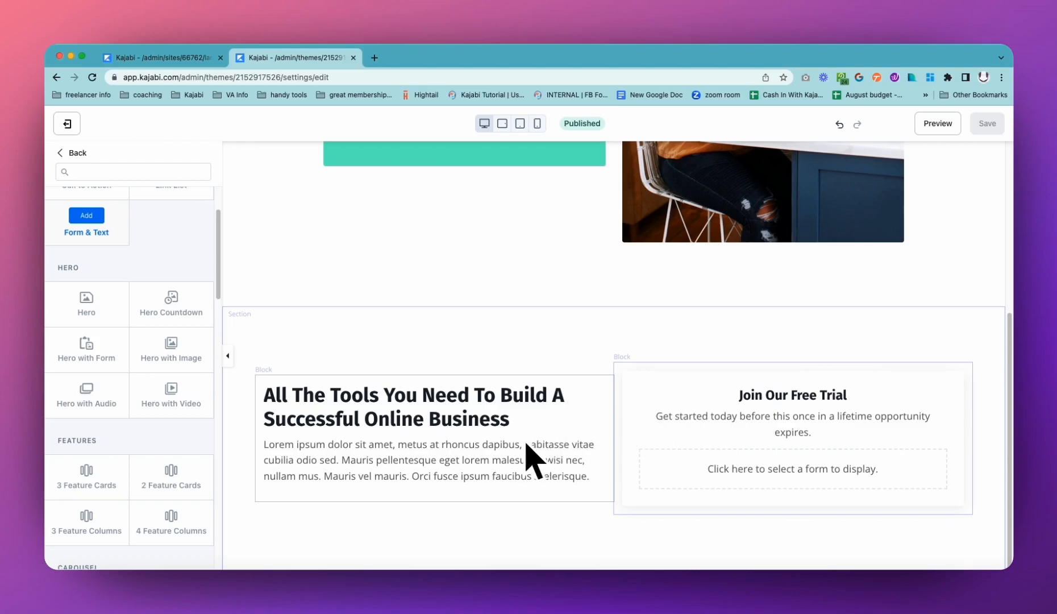
mouse_move(535, 462)
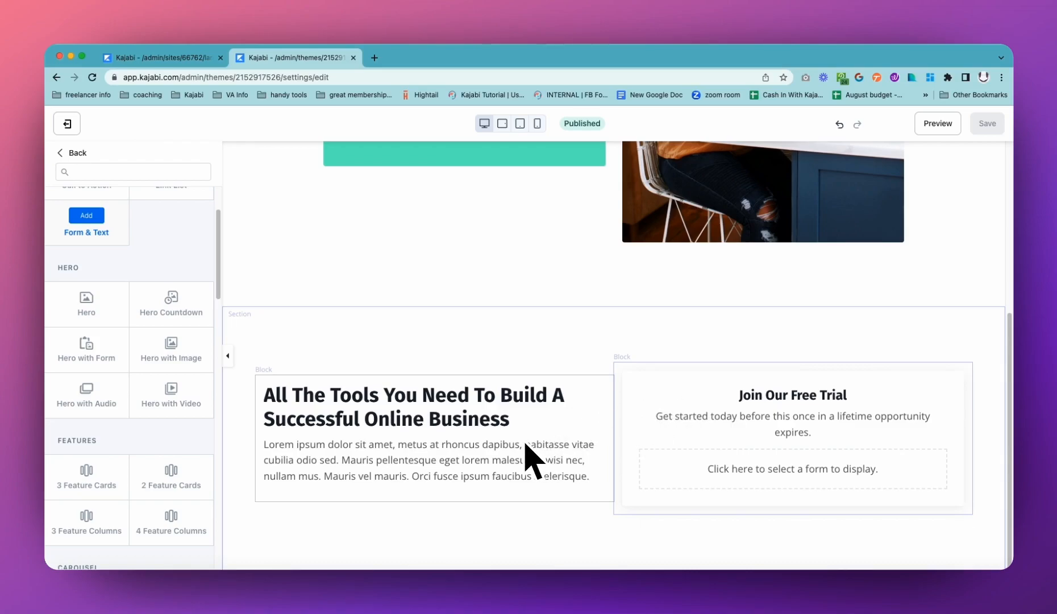
mouse_move(478, 492)
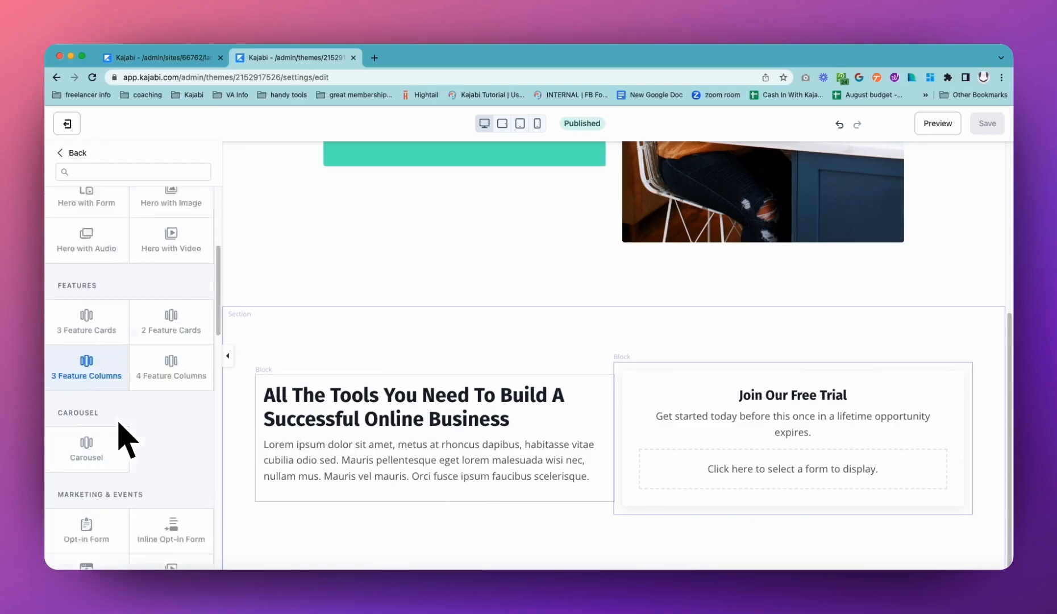
Step: Add a blank Custom Section below the Hero and open the Hero headline's Text block
scroll(down, 3)
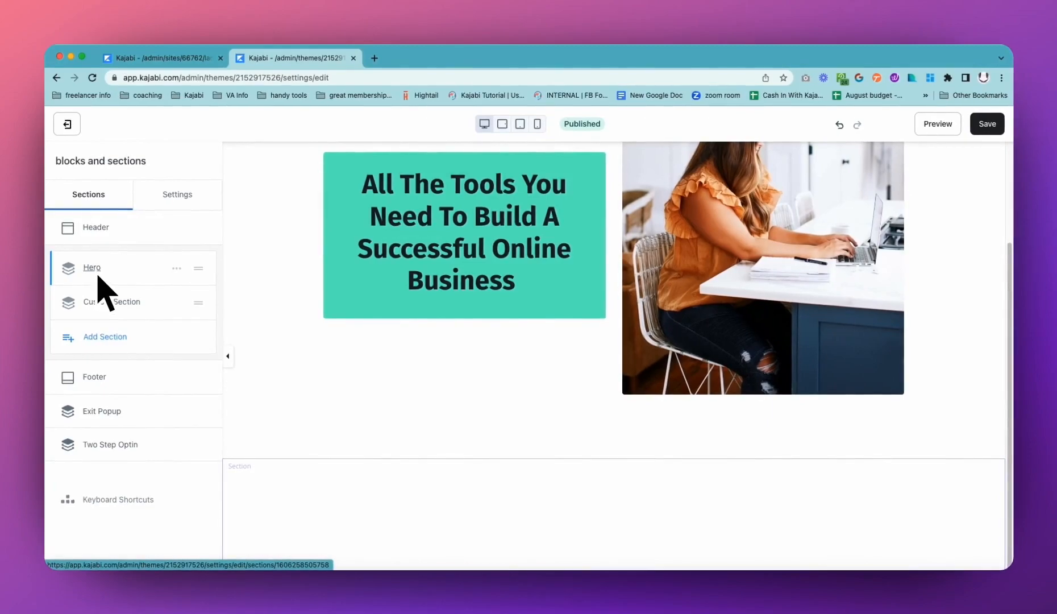
click(112, 302)
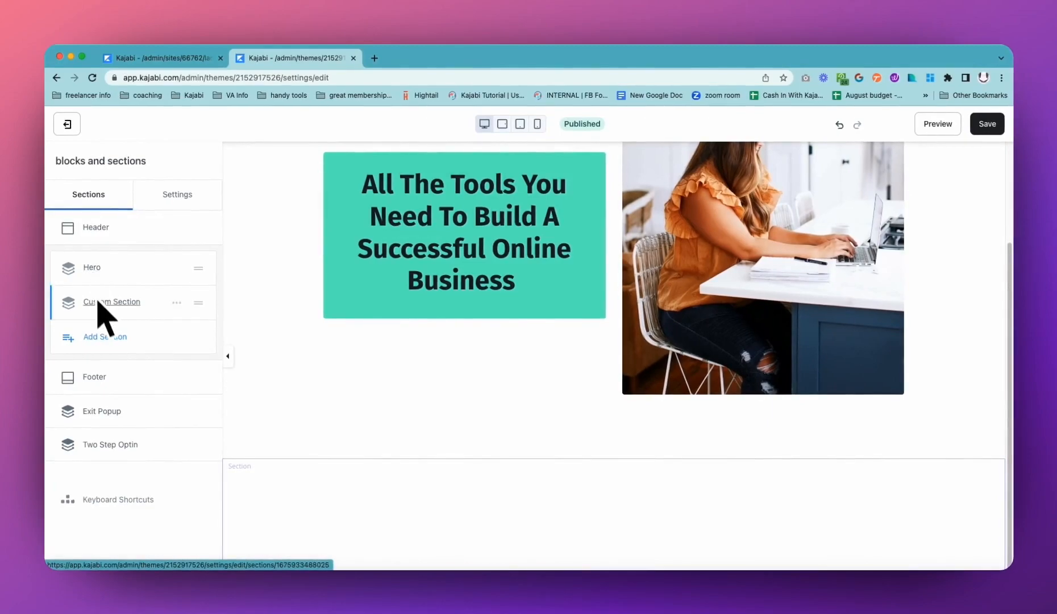
click(112, 302)
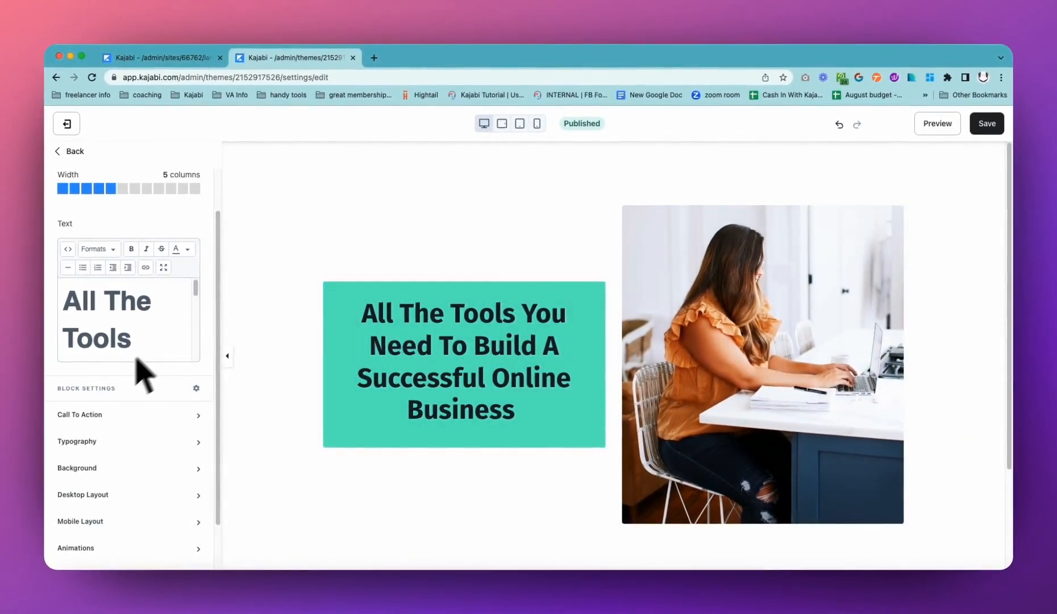
Step: Scroll through the Text block settings and open the empty Custom Section's settings
scroll(down, 3)
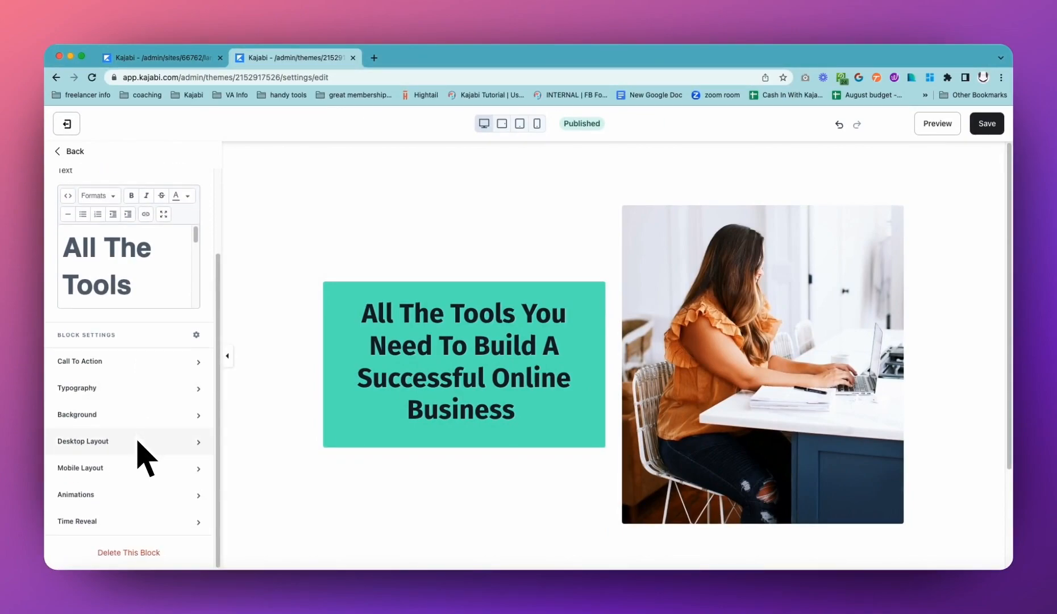
mouse_move(128, 469)
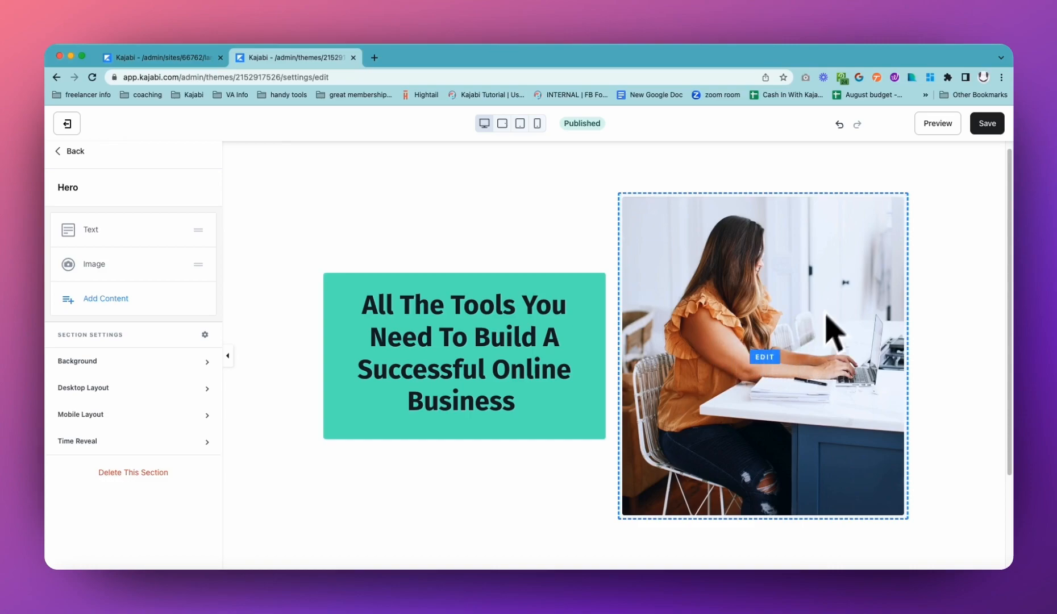
mouse_move(815, 223)
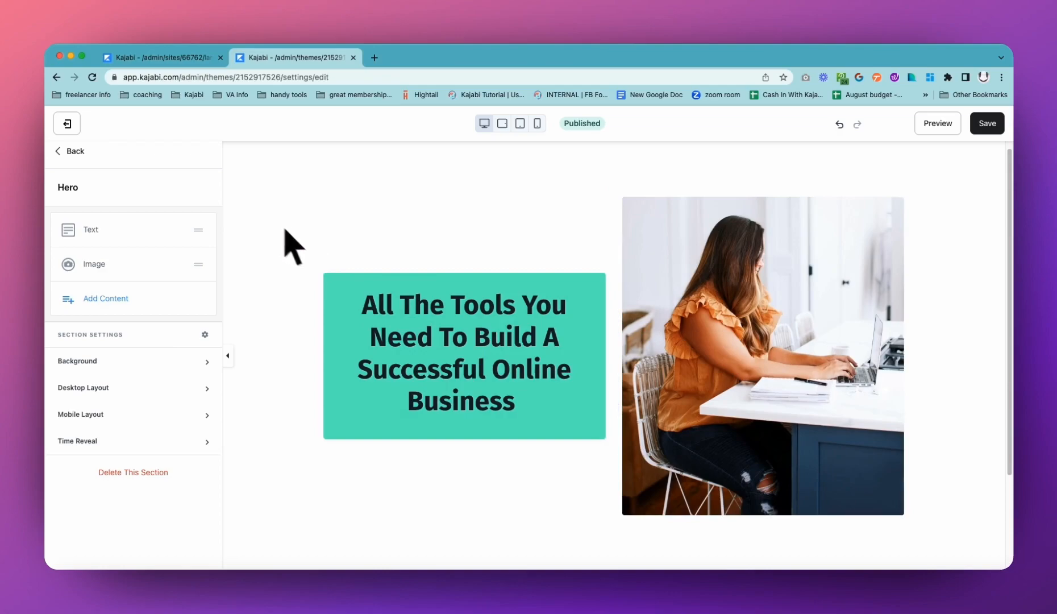
scroll(down, 3)
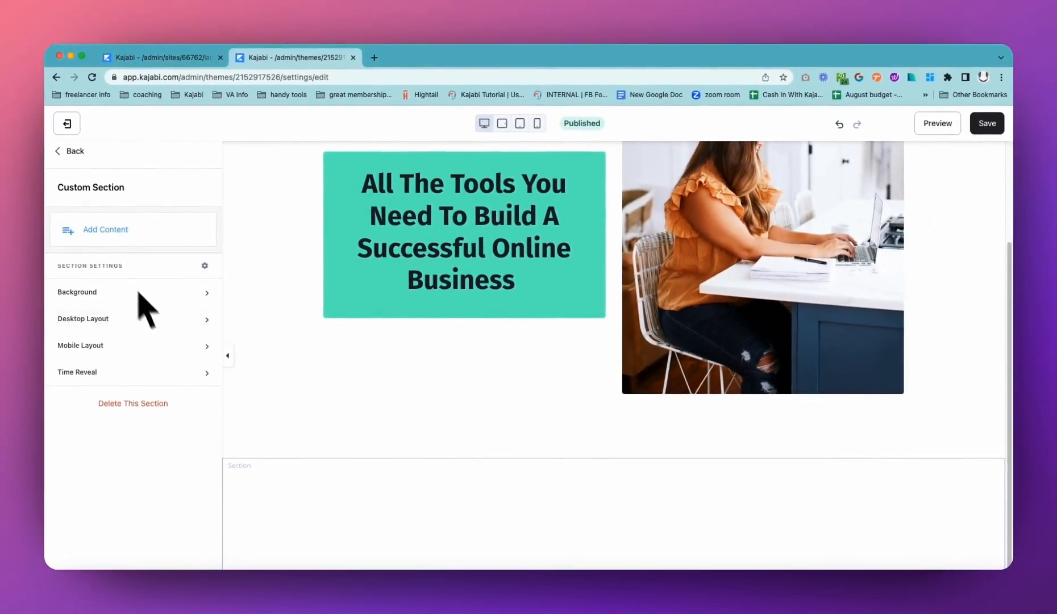
Step: Set the FAQ text block to 6 columns and add an accordion block to the Custom Section
click(105, 229)
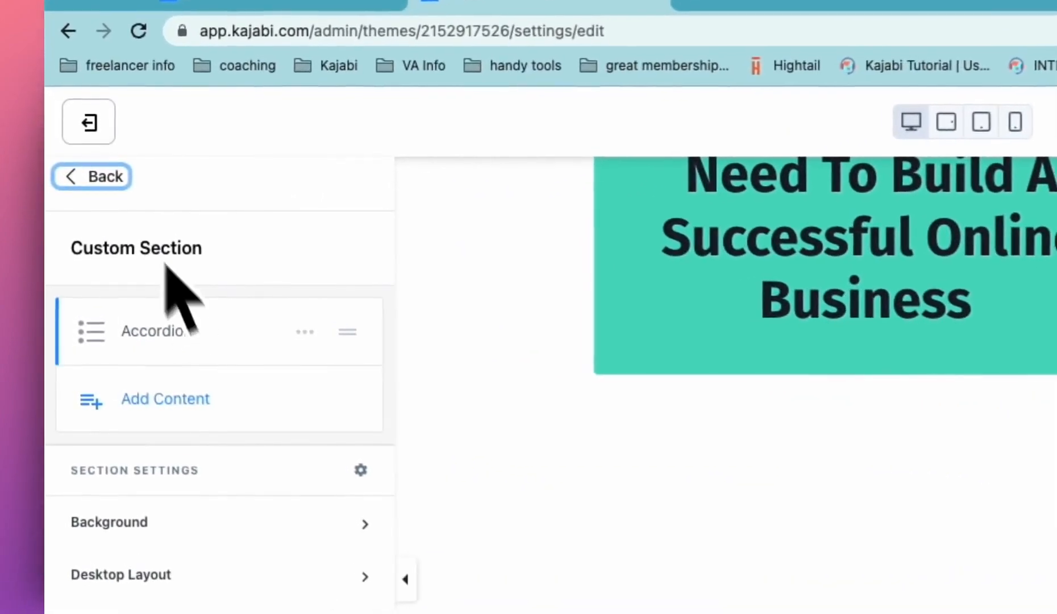
click(152, 331)
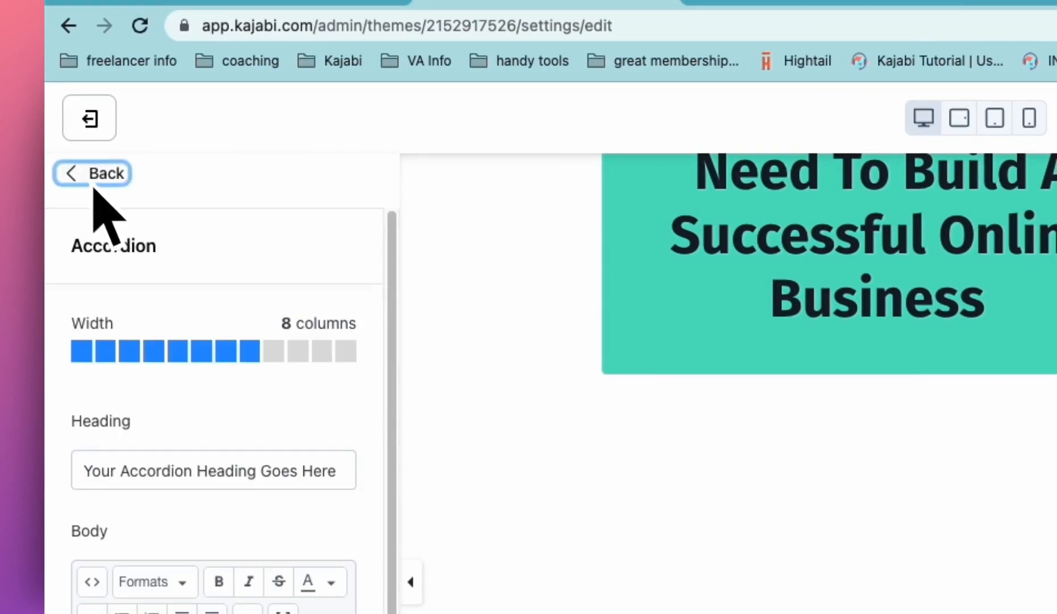
click(93, 174)
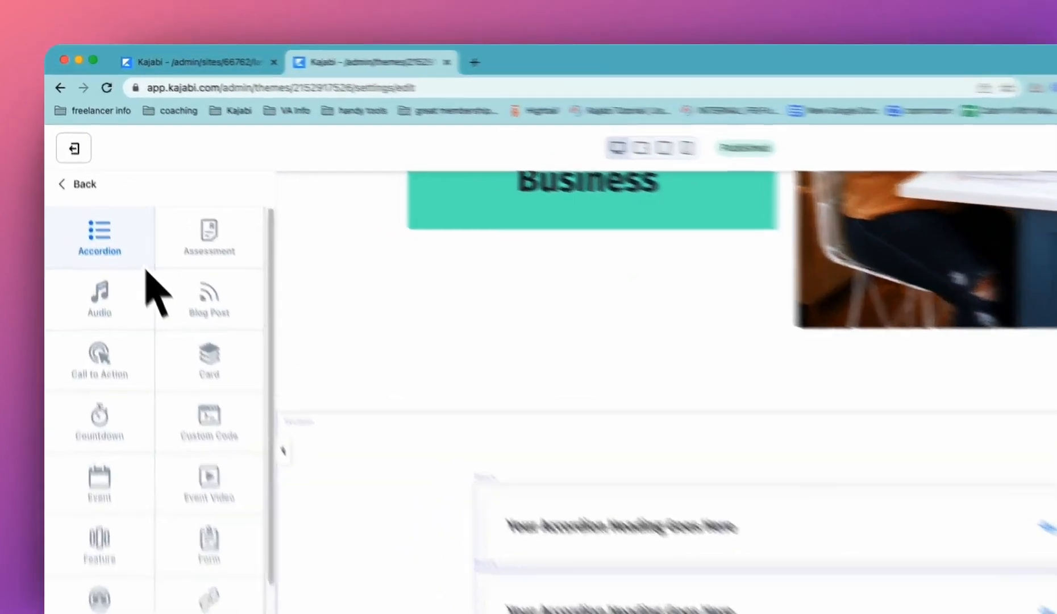
click(99, 236)
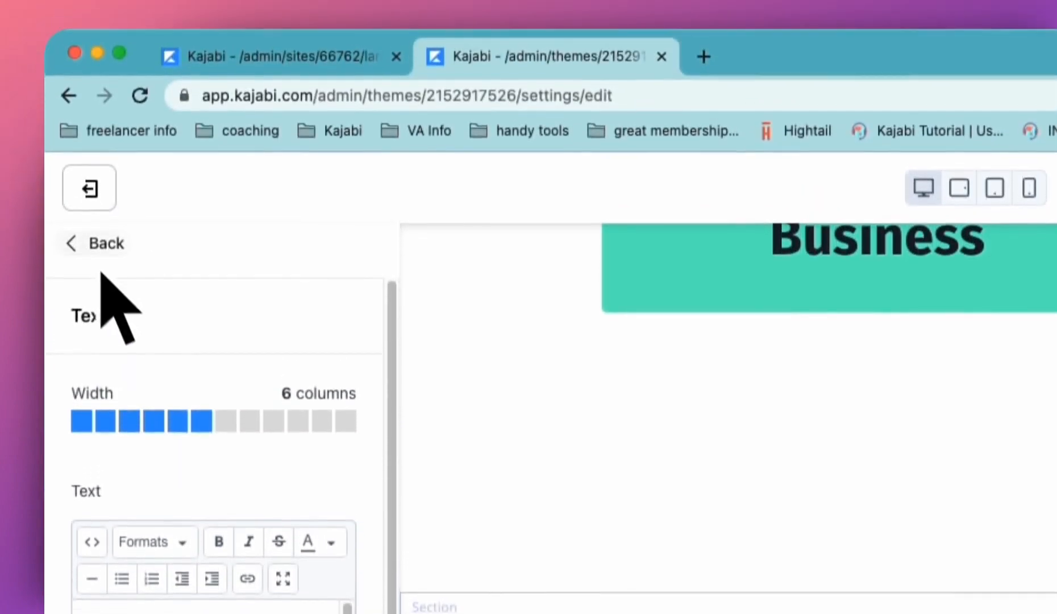
click(95, 243)
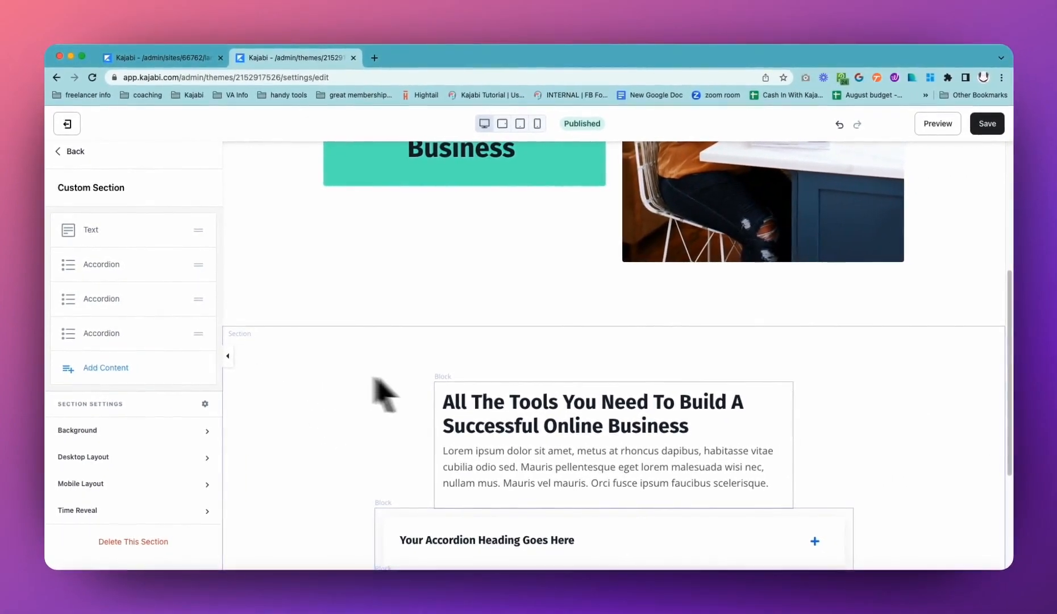
mouse_move(596, 452)
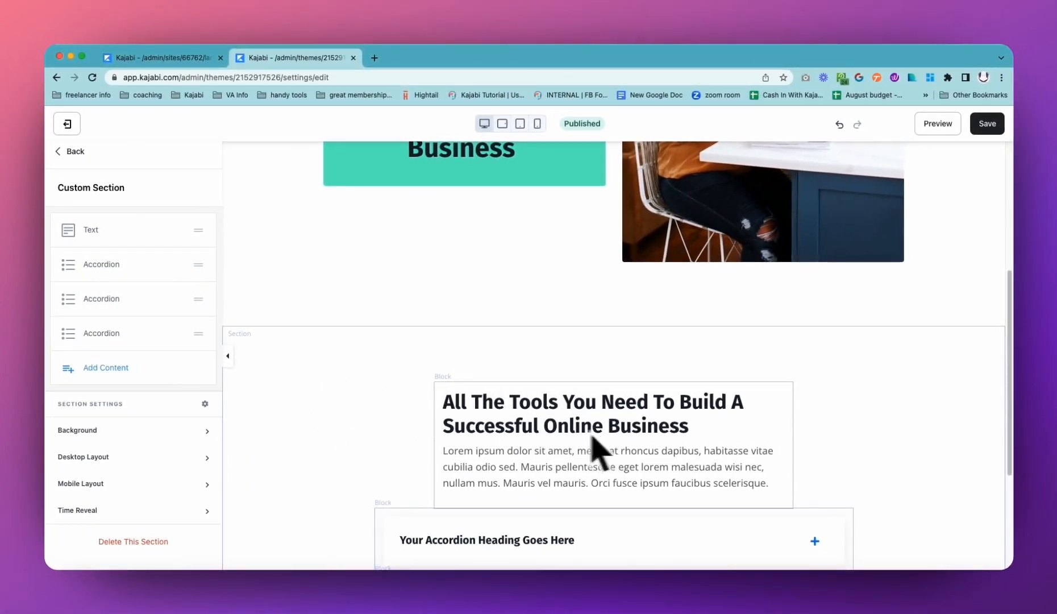
mouse_move(261, 432)
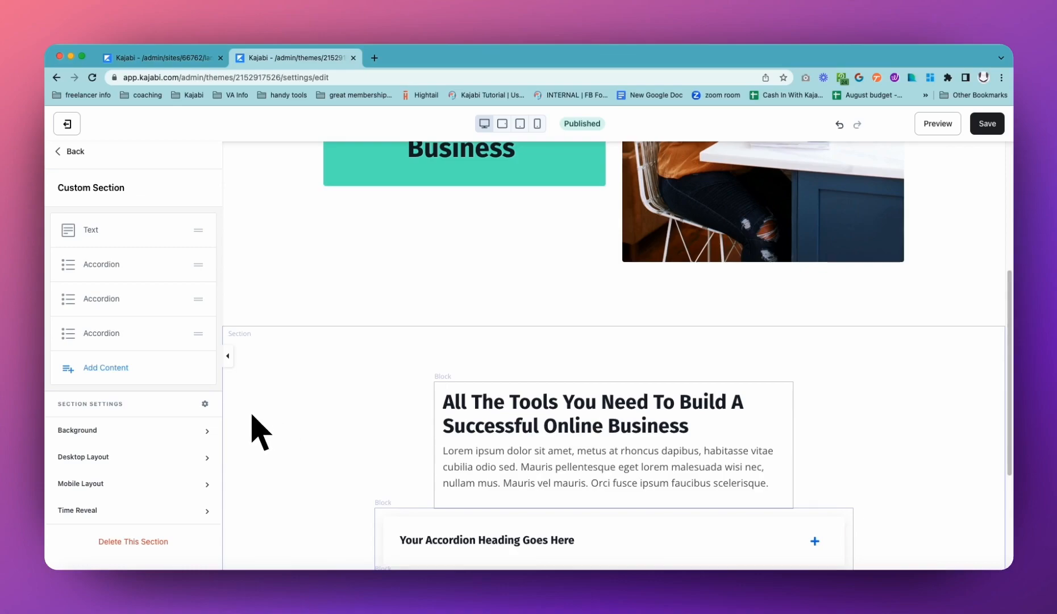
mouse_move(91, 229)
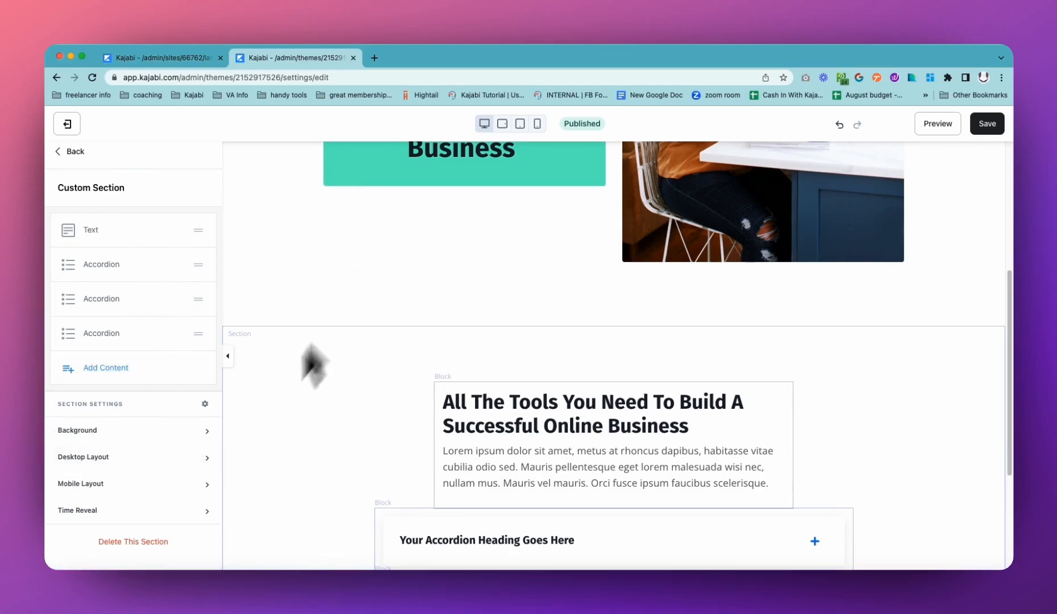
mouse_move(90, 421)
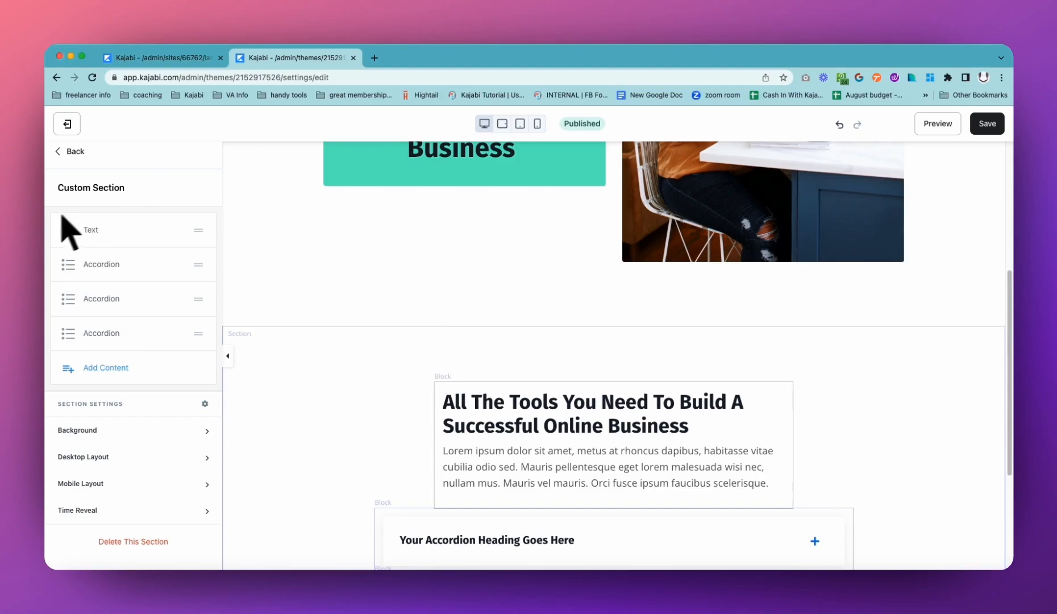
mouse_move(199, 231)
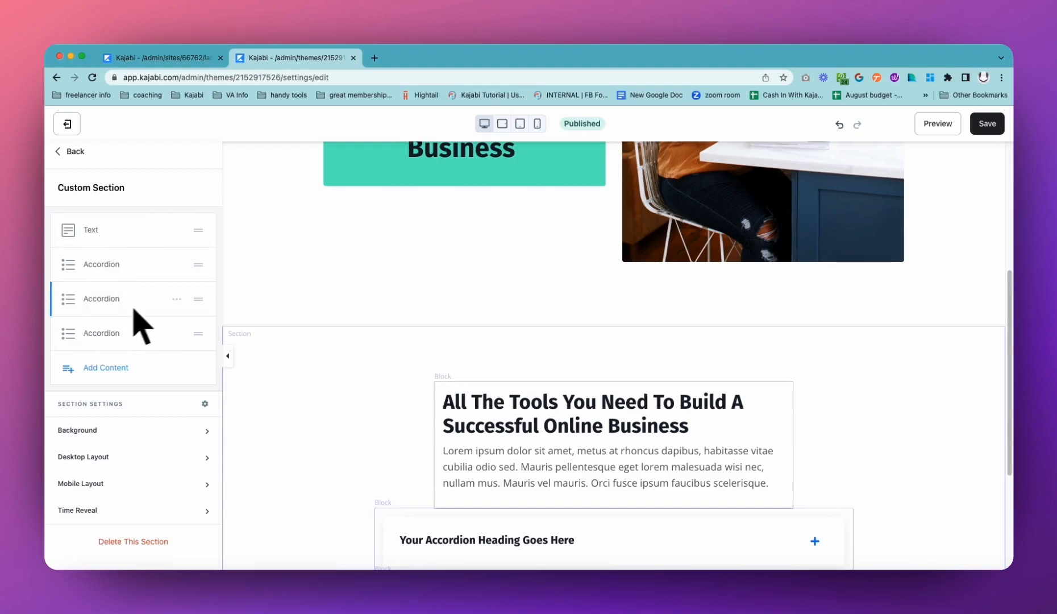
Step: Set the FAQ text block's width to 12 columns and return to the block list
click(90, 230)
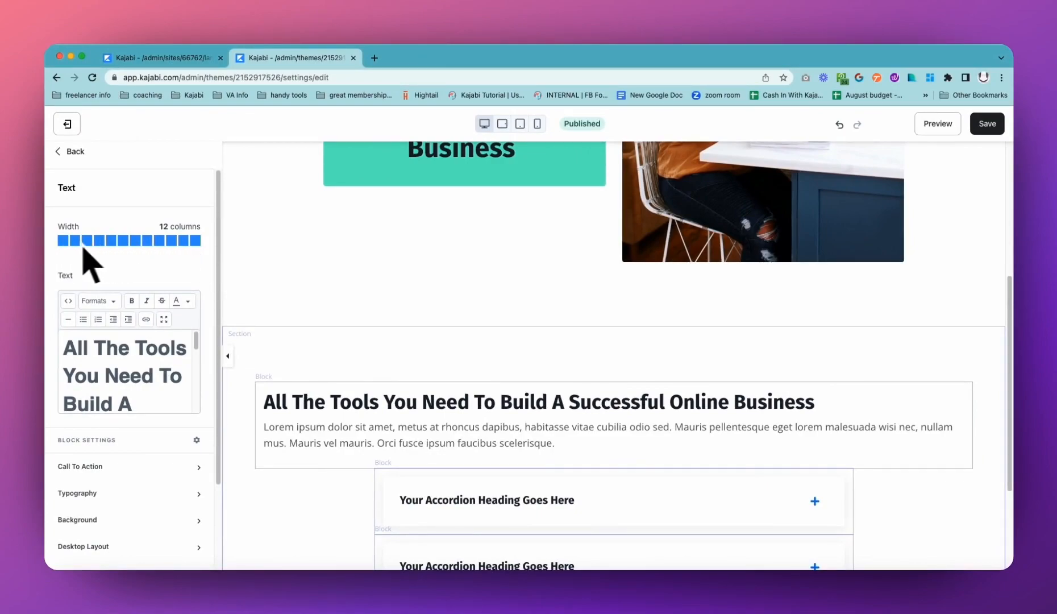
mouse_move(171, 364)
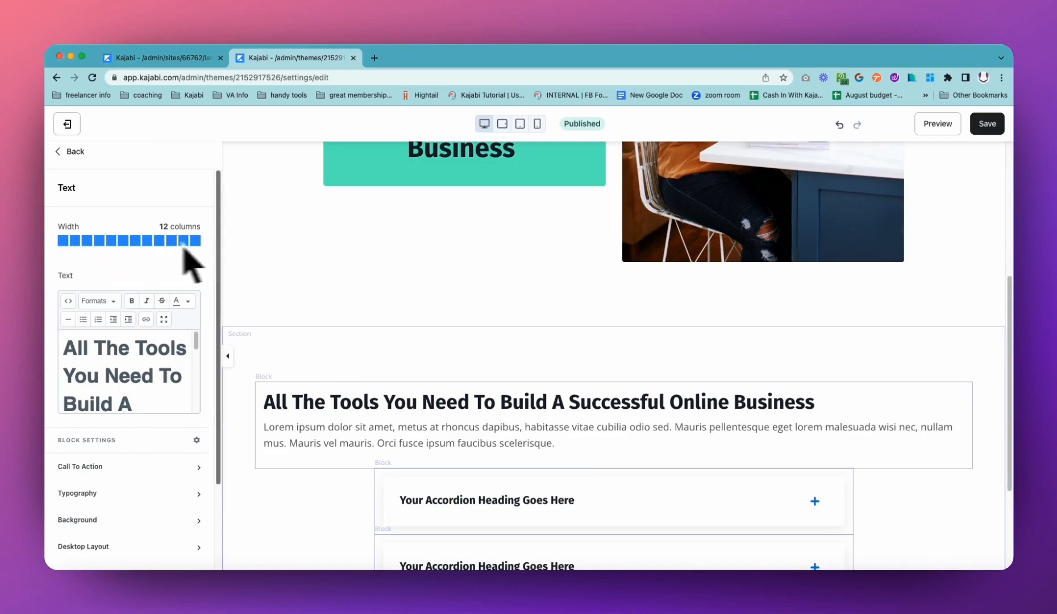
mouse_move(157, 276)
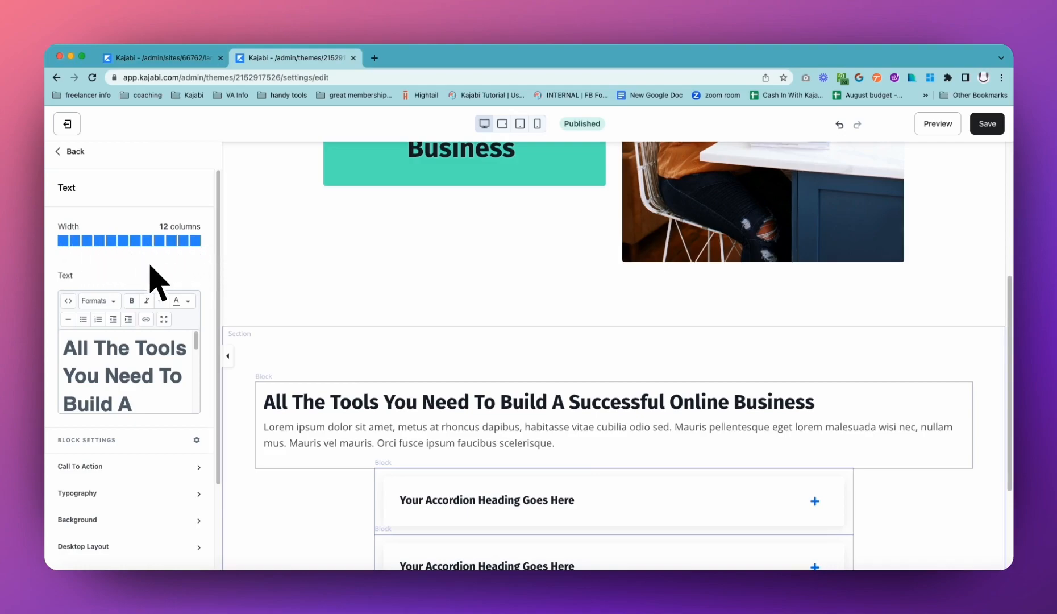
click(70, 151)
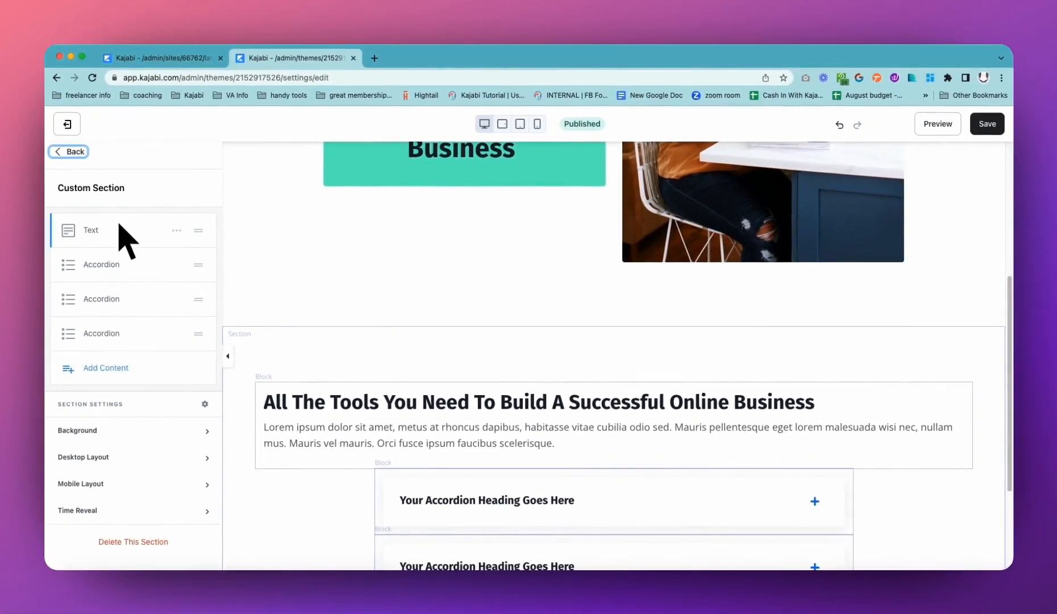
mouse_move(127, 223)
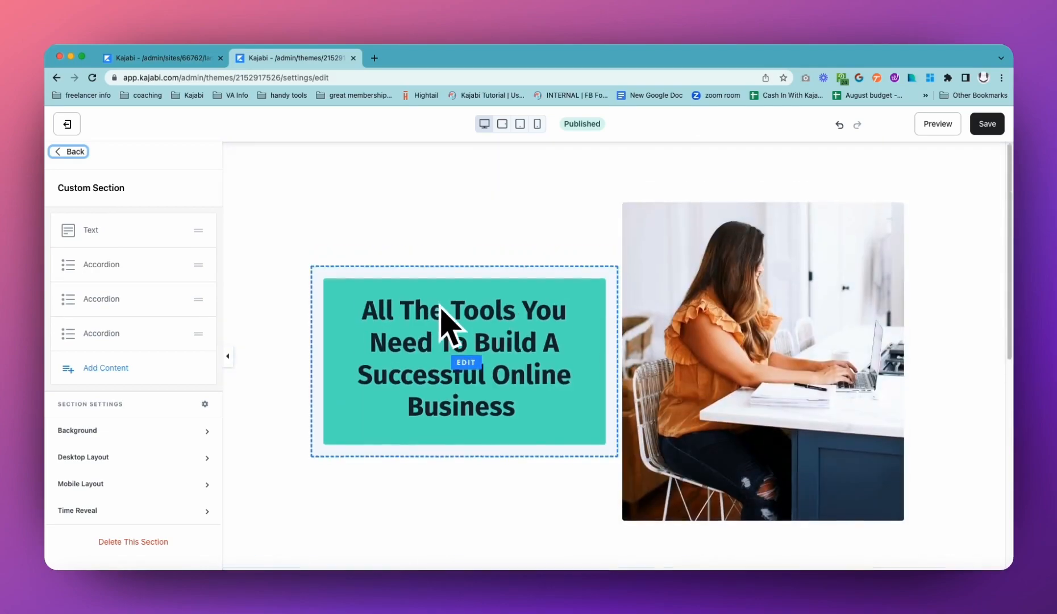
mouse_move(189, 432)
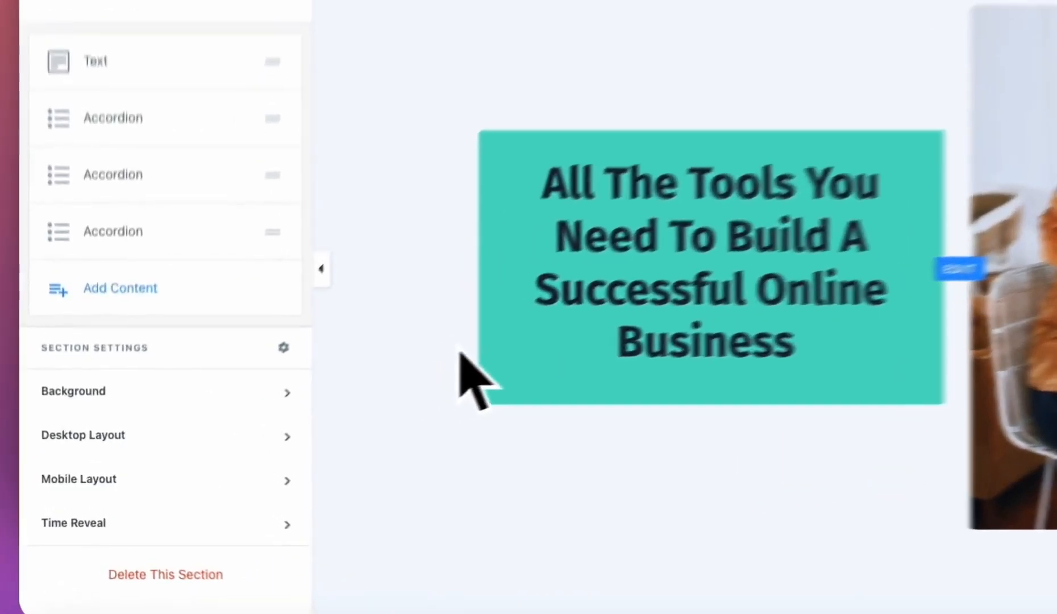
Step: Select the teal hero text block to show its Background and border options
click(73, 391)
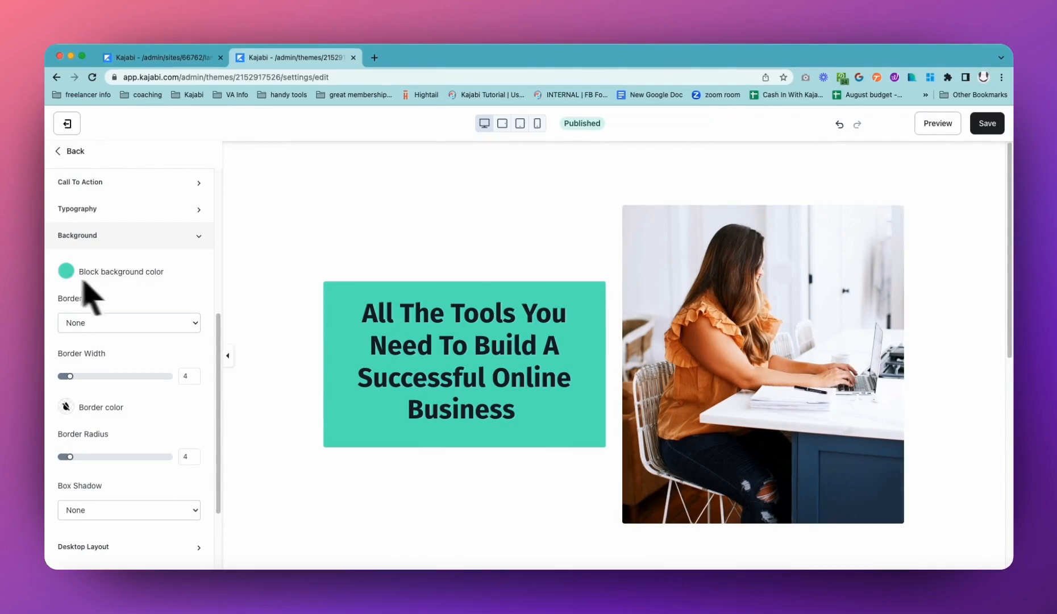
Step: Give the teal block a solid 2-pixel border with corner radius 2
click(129, 322)
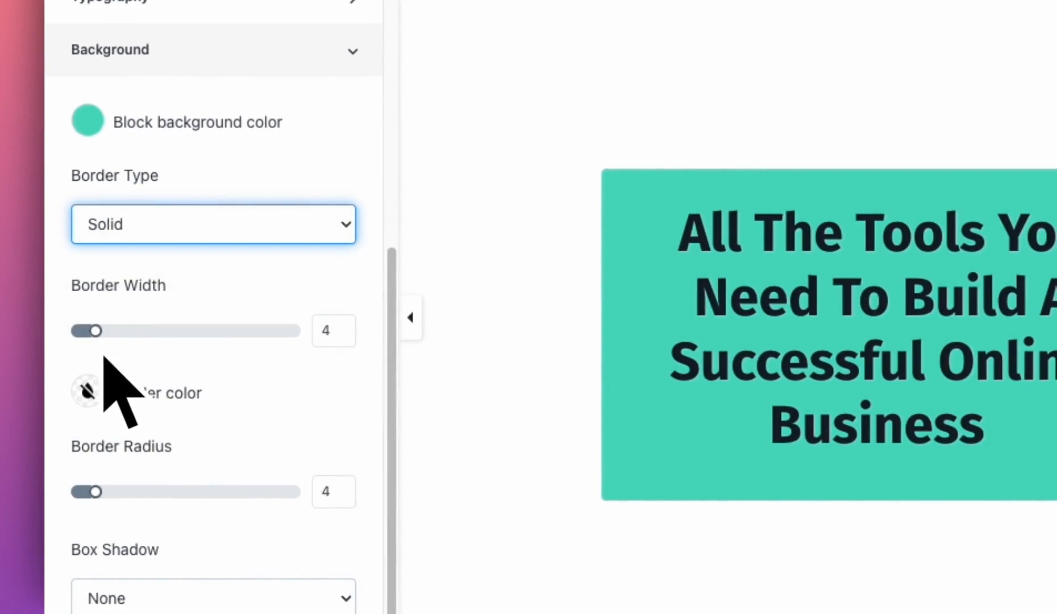
drag(96, 331, 84, 331)
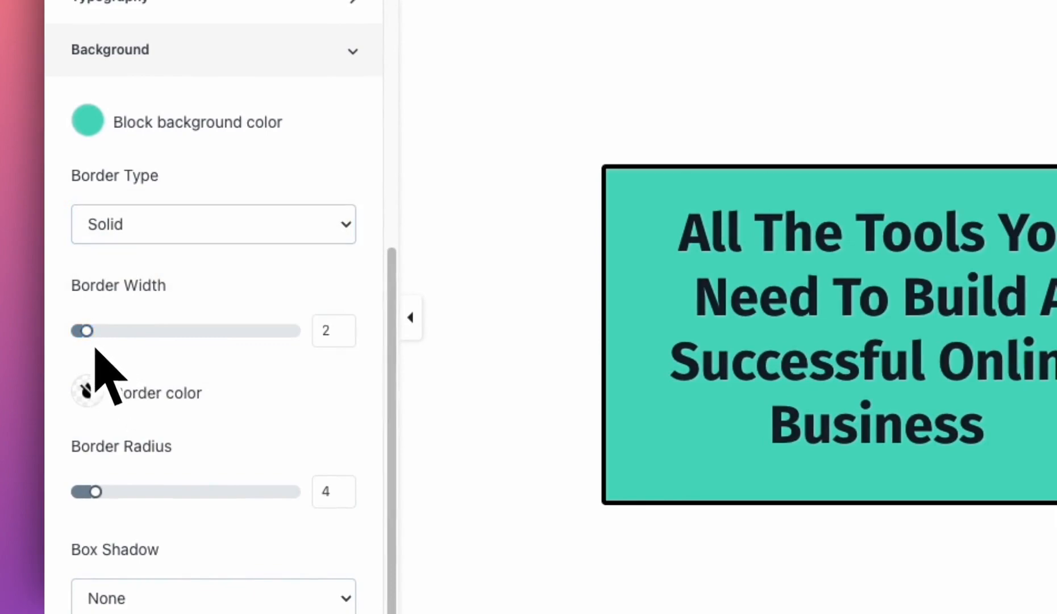
drag(94, 491, 290, 358)
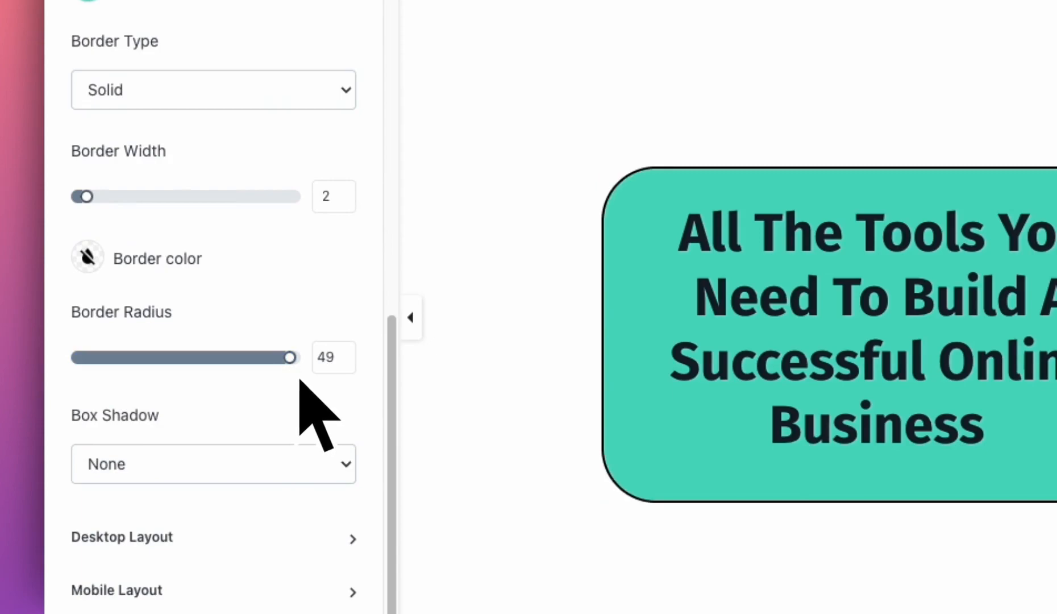
drag(288, 357, 82, 357)
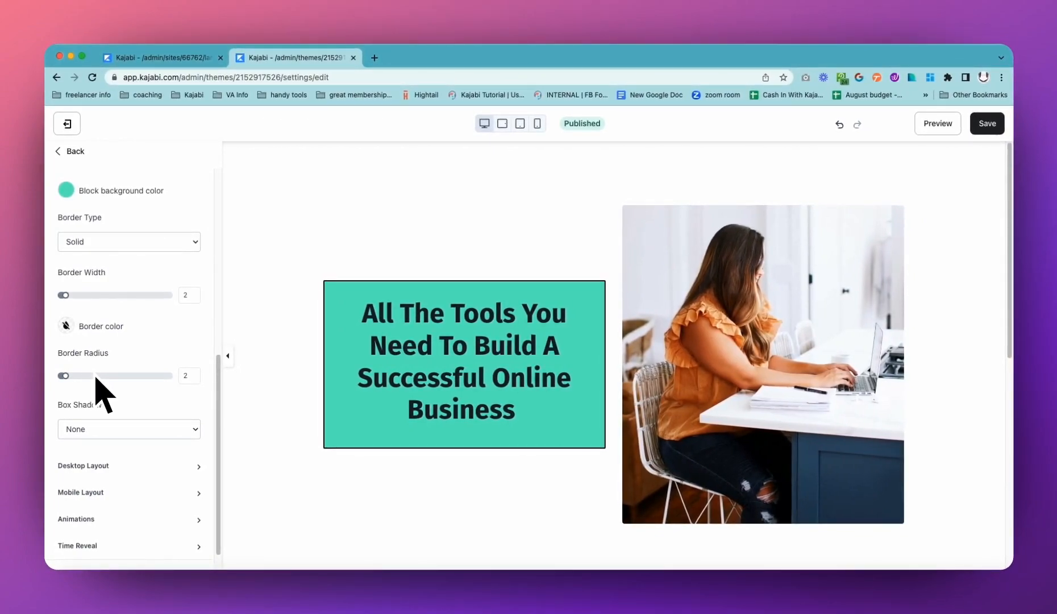
Step: Scroll past the teal block's Desktop and Mobile Layout settings, then select the Hero section
scroll(down, 3)
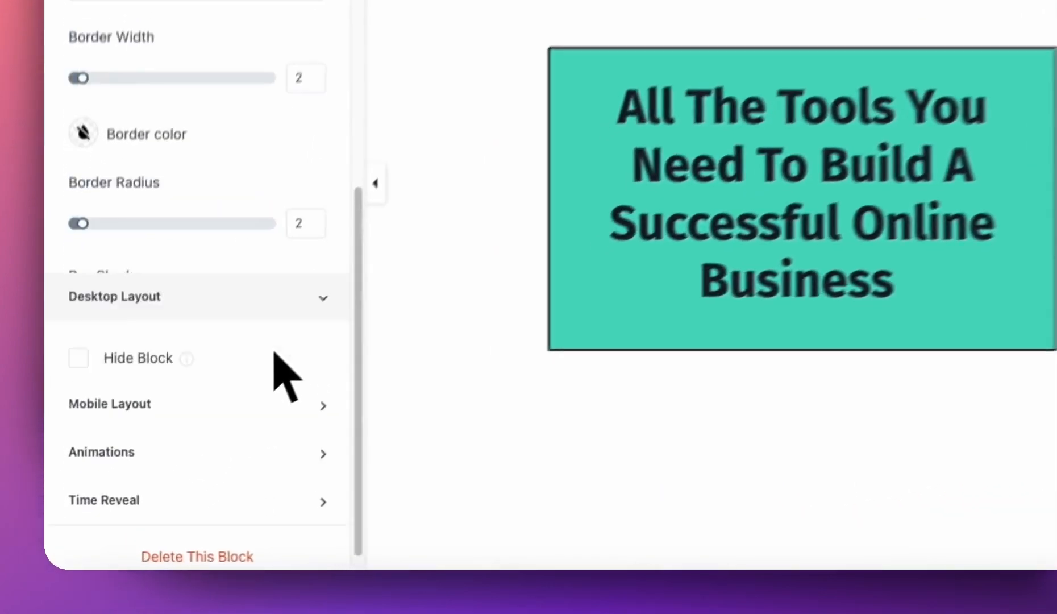
scroll(down, 3)
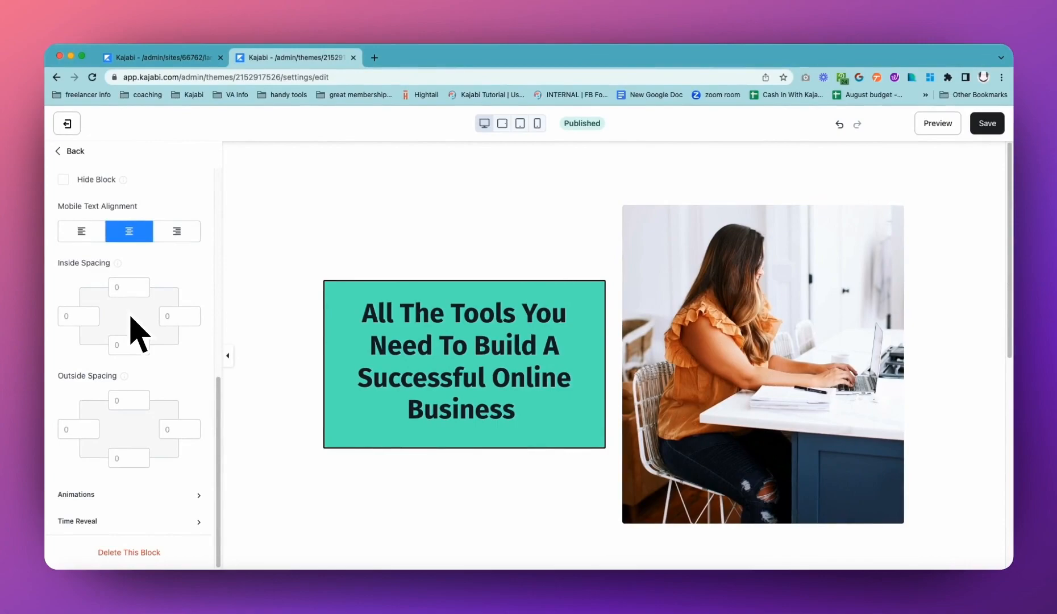
mouse_move(195, 434)
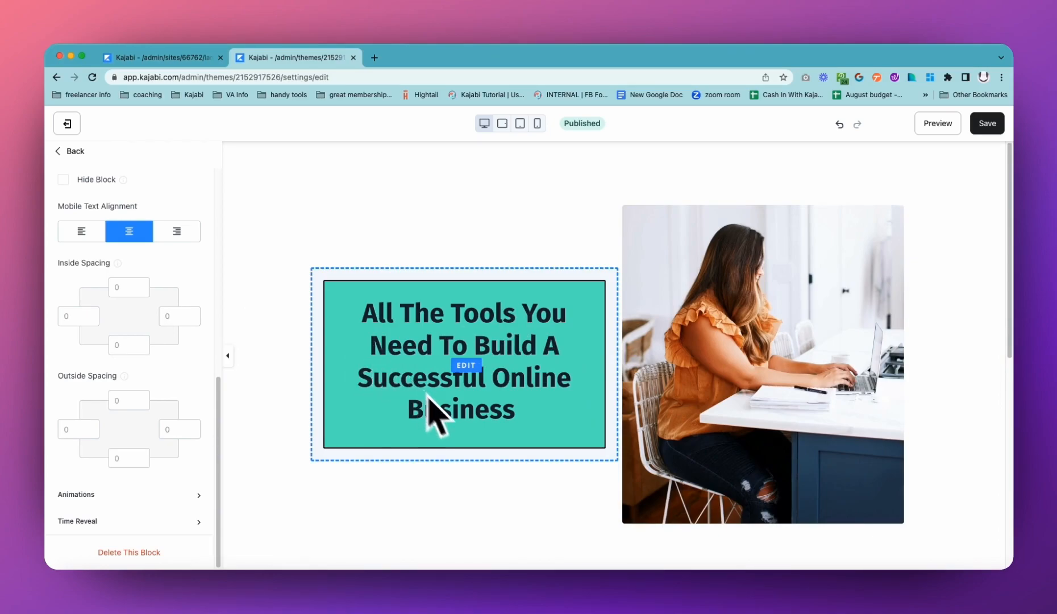
mouse_move(509, 405)
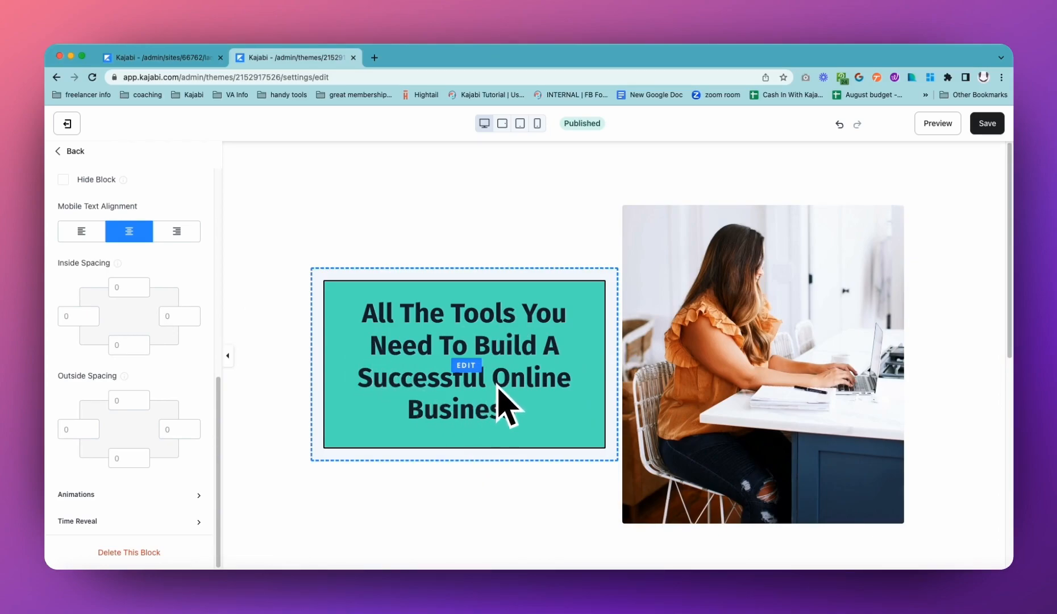
mouse_move(220, 344)
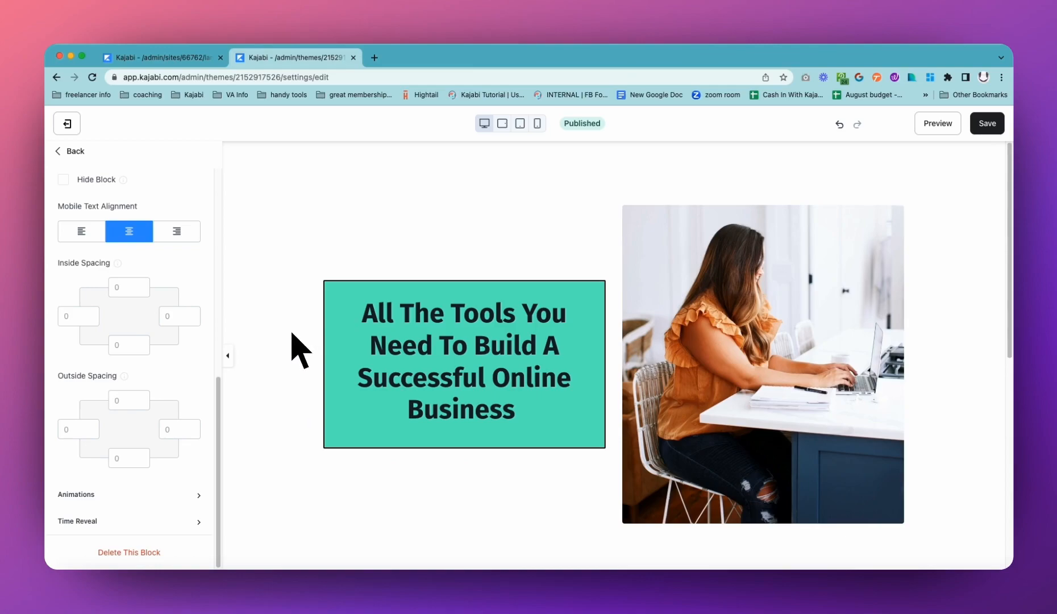
click(71, 151)
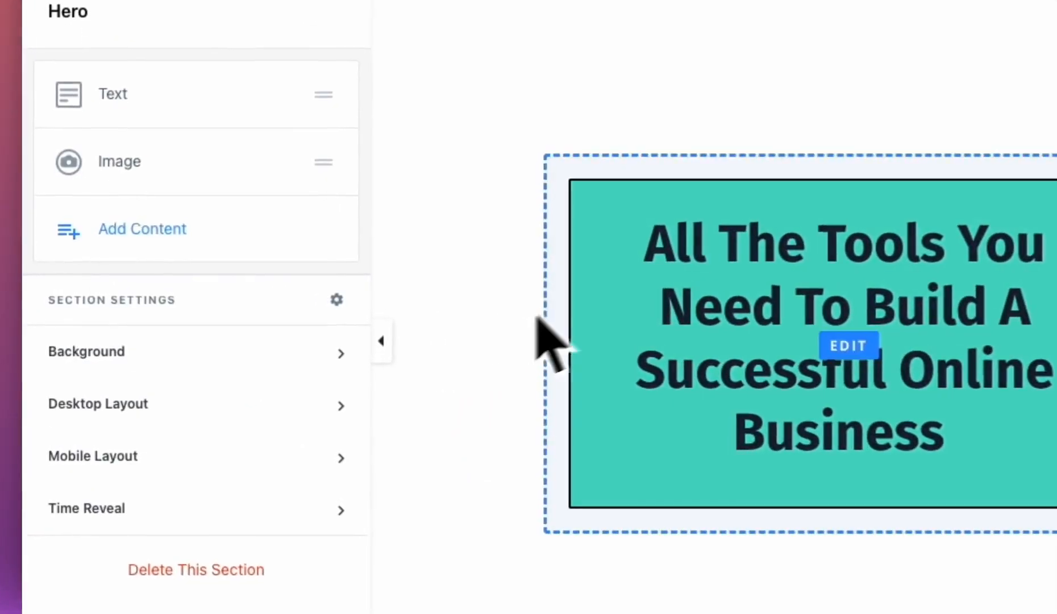